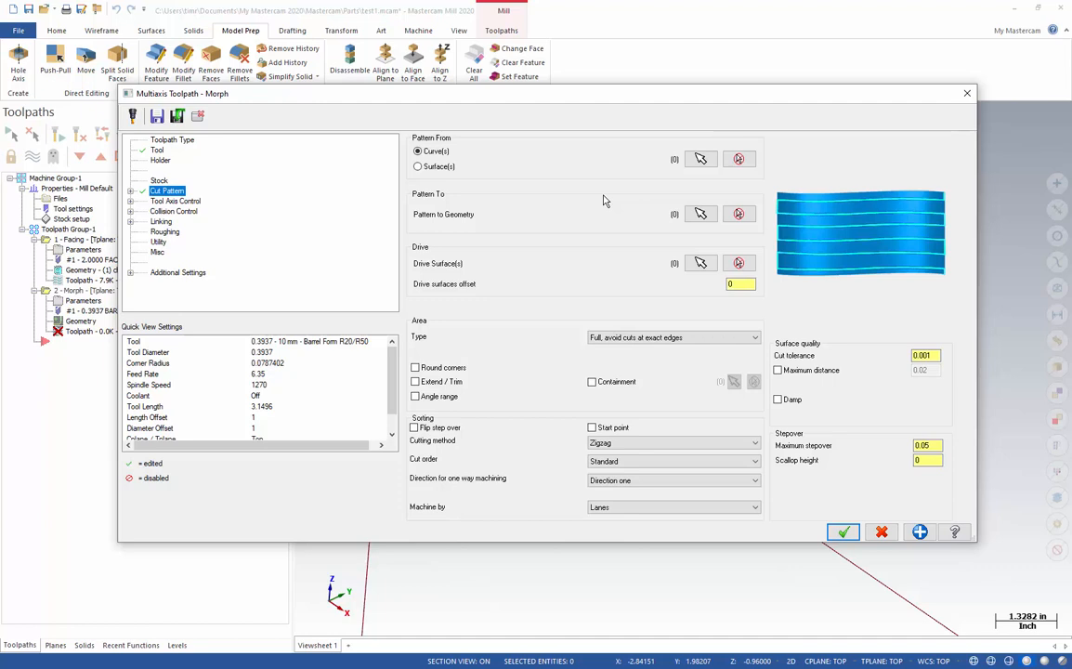
{"action": "mouse_move", "coordinate": [431, 121]}
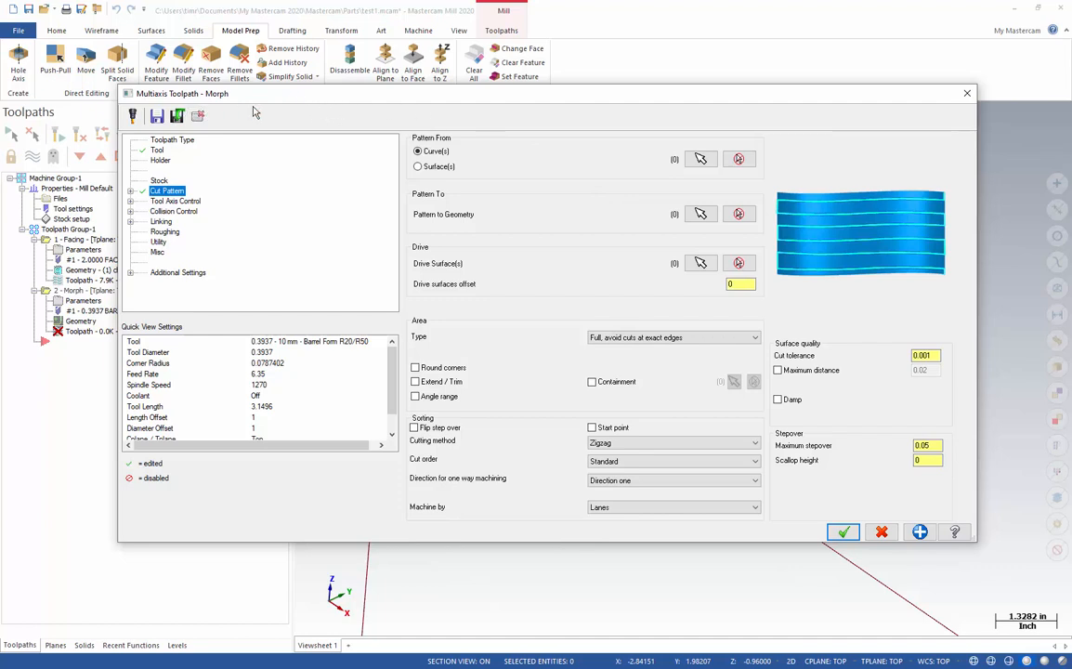
{"action": "mouse_move", "coordinate": [561, 167]}
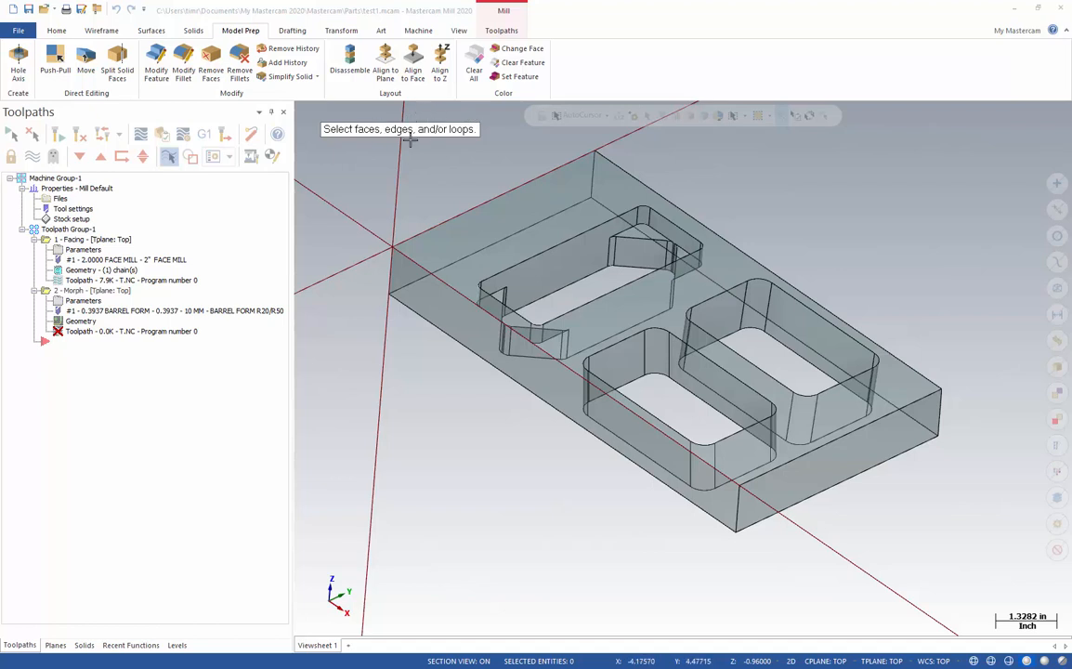
{"action": "mouse_move", "coordinate": [431, 148]}
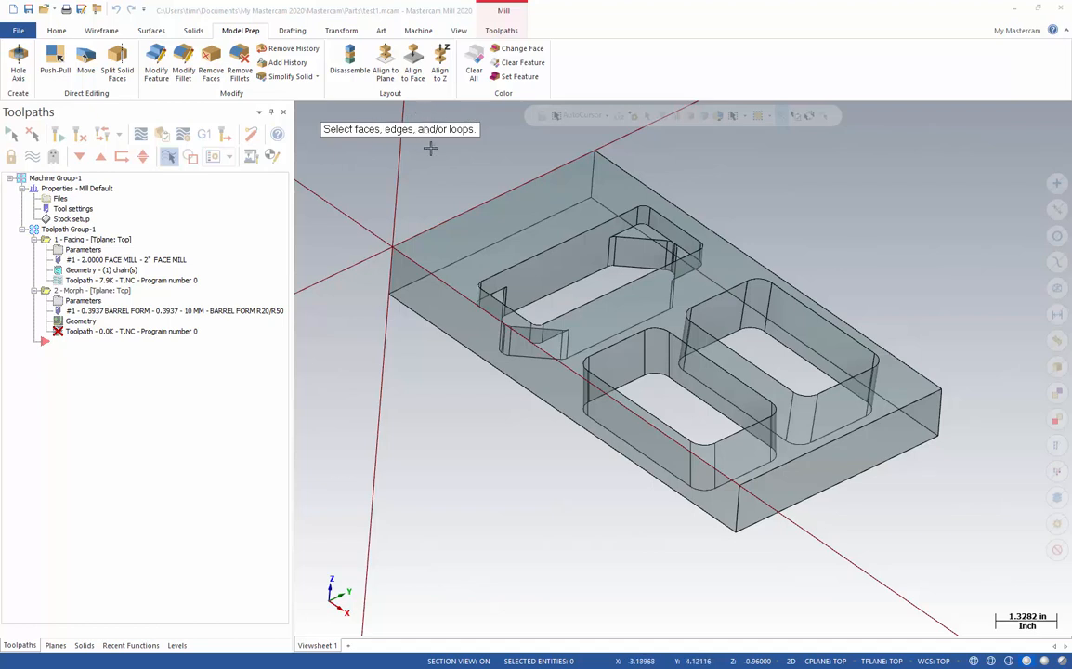
{"action": "mouse_move", "coordinate": [401, 165]}
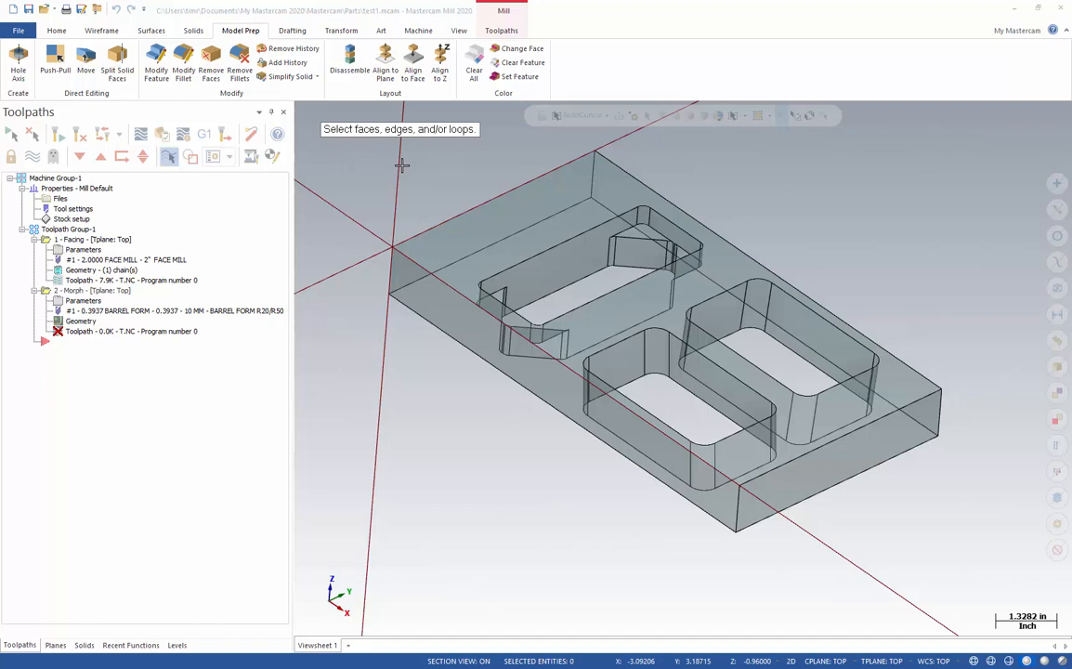
{"action": "mouse_move", "coordinate": [786, 191]}
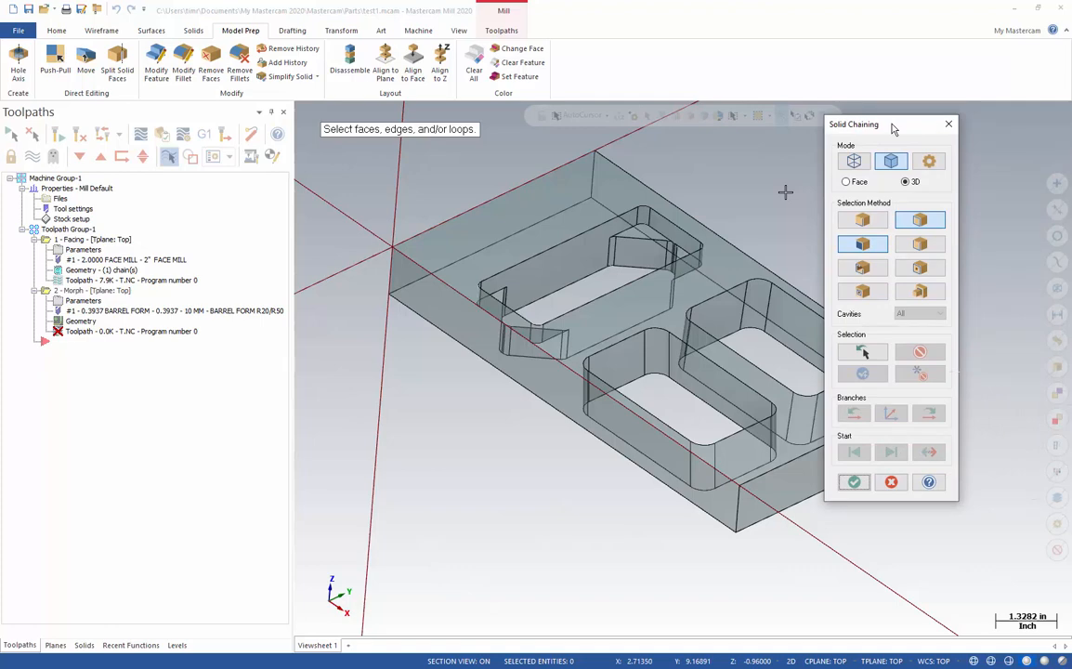
- Drag the restored Solid Chaining dialog to the left side beside the 3D part
{"action": "left_click_drag", "start_coordinate": [853, 123], "coordinate": [379, 174]}
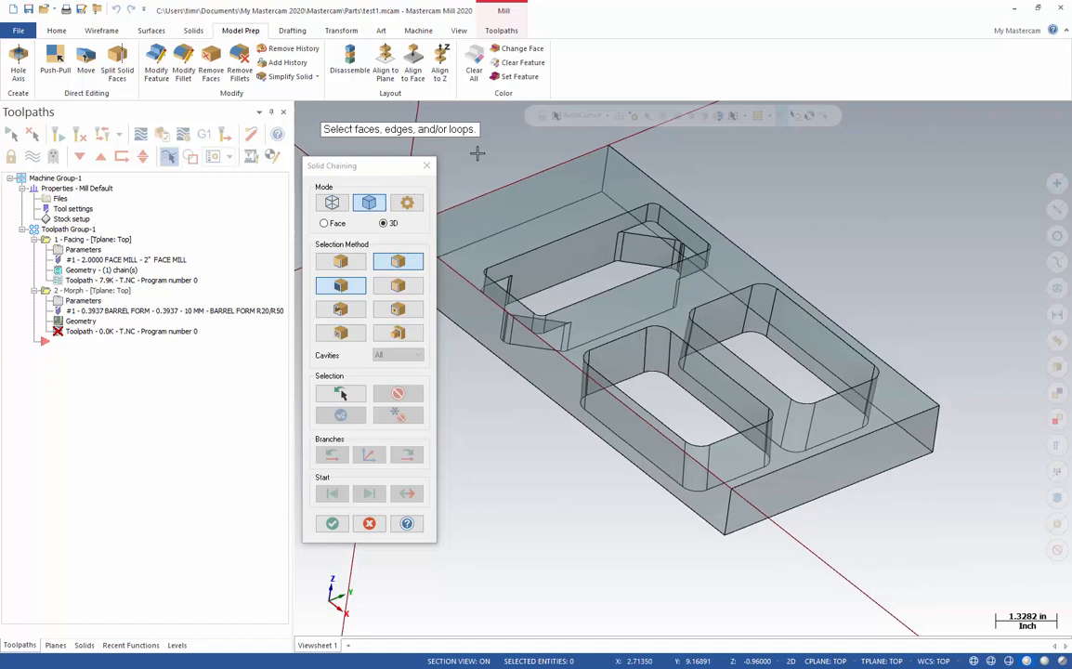
{"action": "mouse_move", "coordinate": [527, 145]}
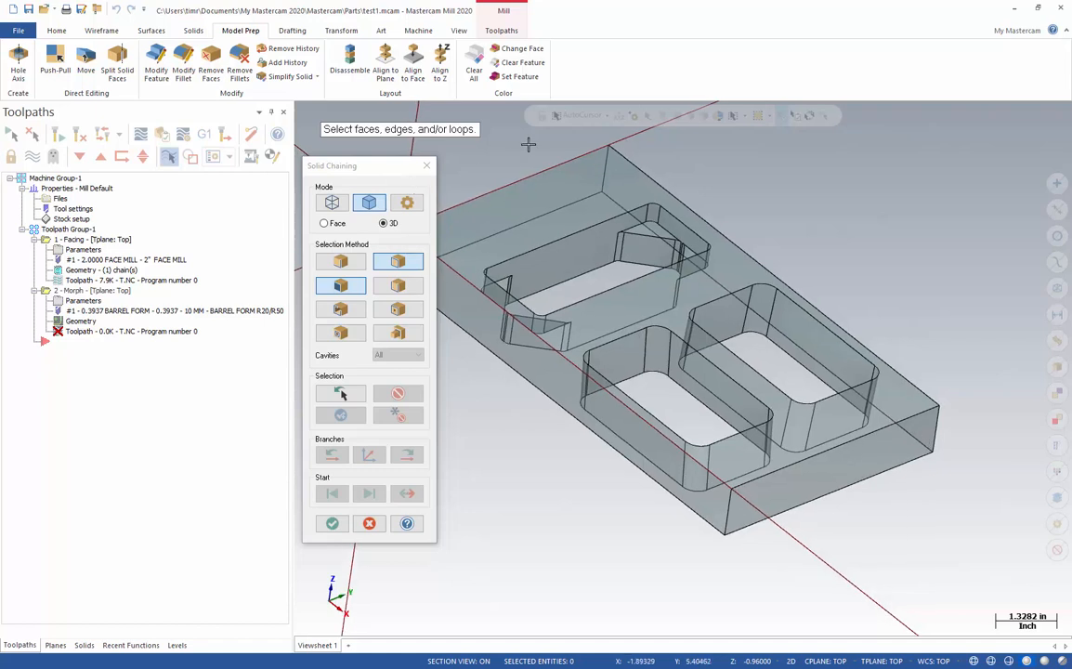